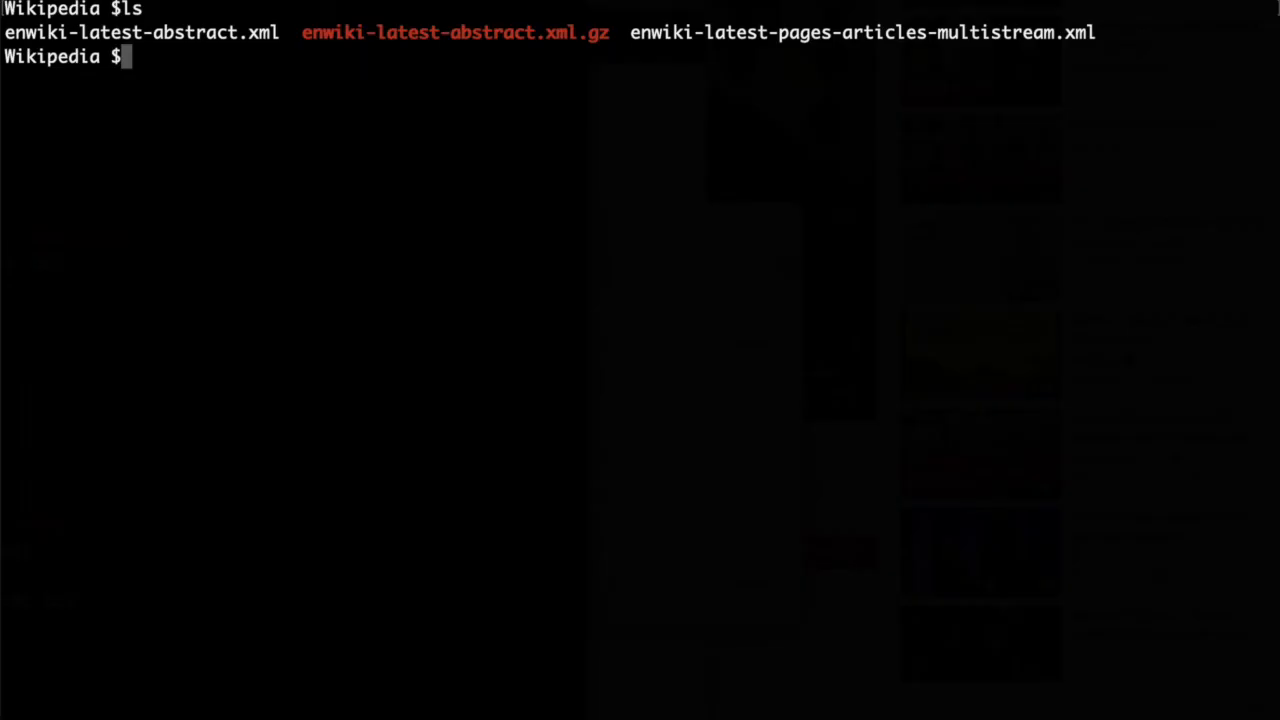
- List the dump files plainly, then with ls -lh sizes, then ls -lhS sorted largest first
{"action": "type", "text": "ls -"}
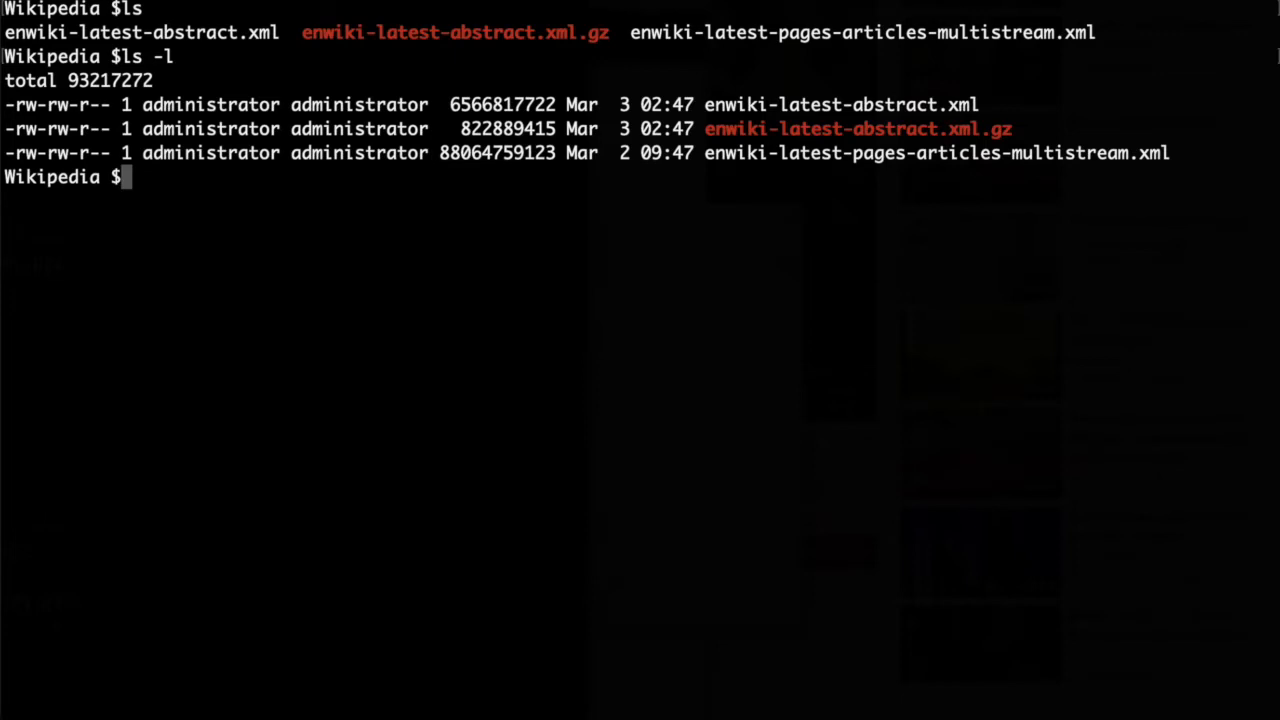
{"action": "type", "text": "ls -lh"}
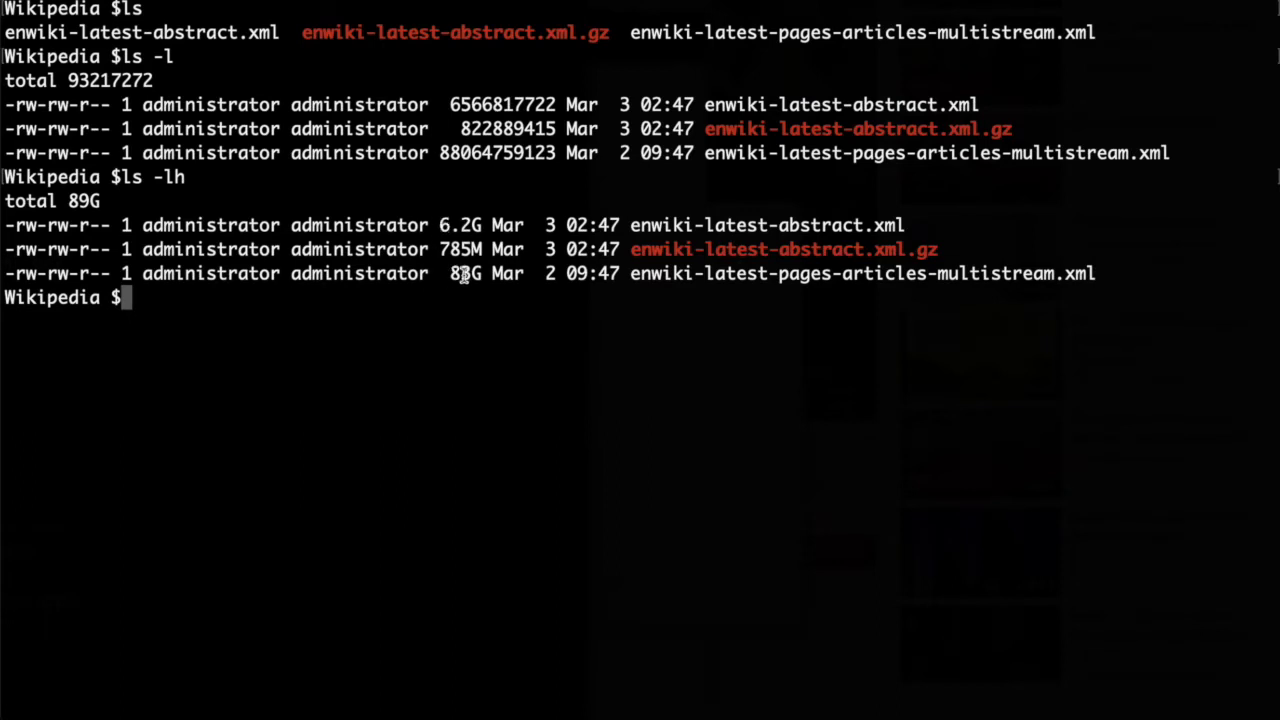
{"action": "mouse_move", "coordinate": [308, 312]}
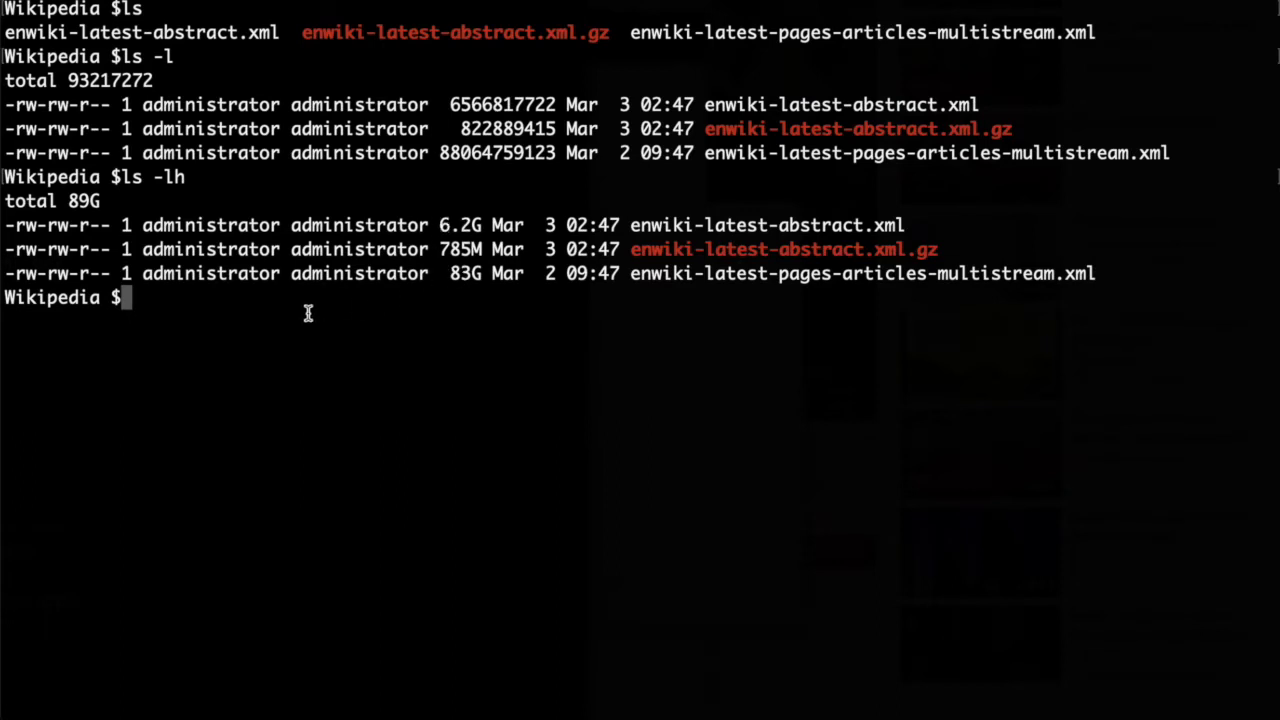
{"action": "type", "text": "ls -lh"}
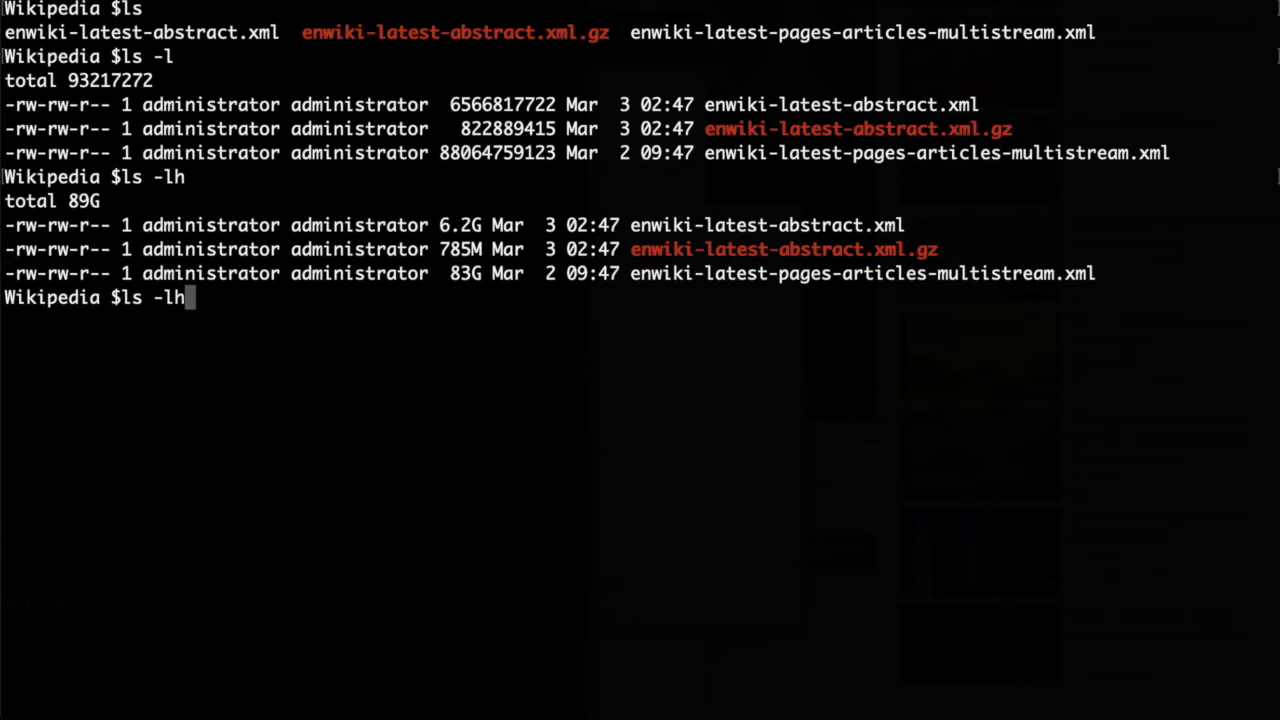
{"action": "type", "text": "S"}
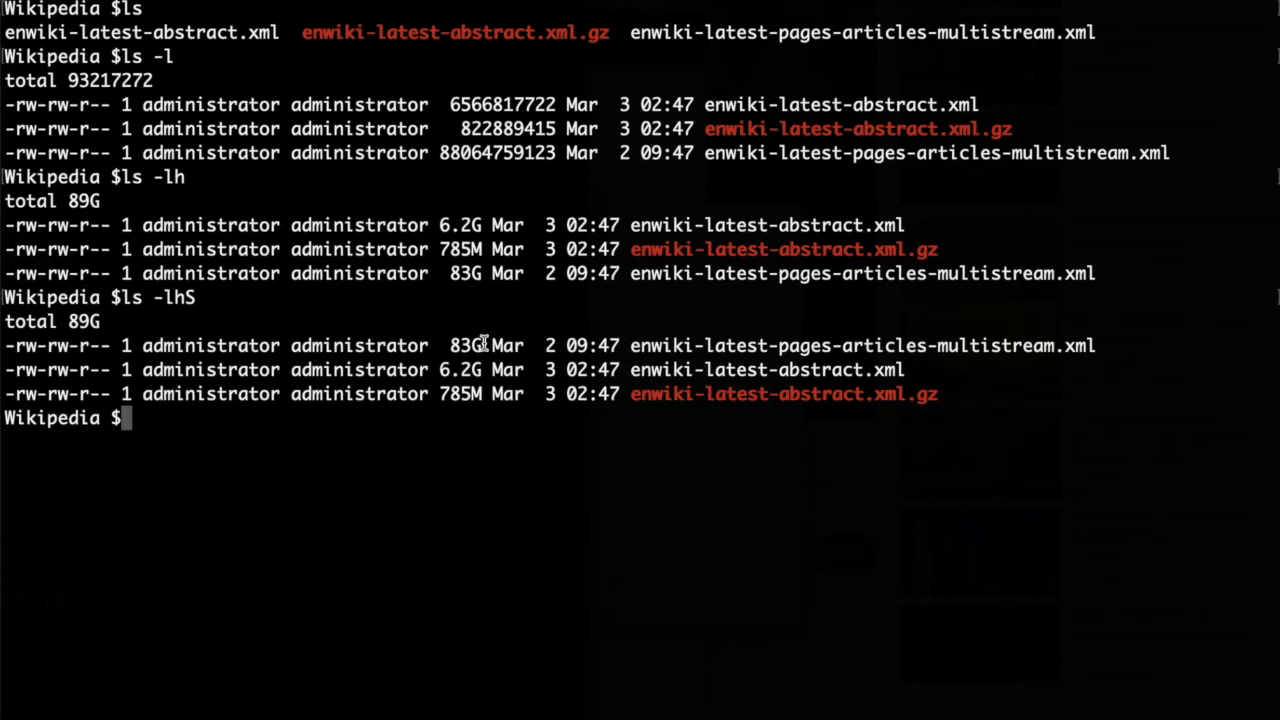
{"action": "mouse_move", "coordinate": [442, 368]}
{"action": "type", "text": "head"}
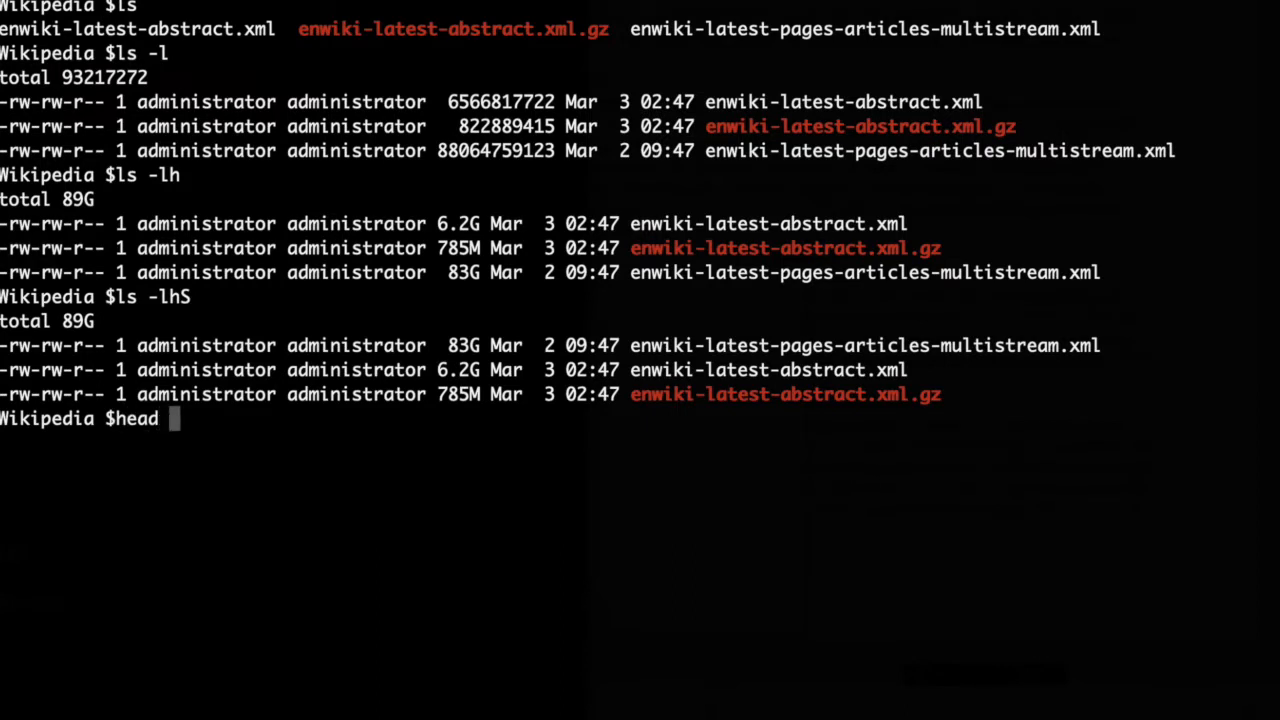
- Preview the first lines of enwiki-latest-pages-articles-multistream.xml with head
{"action": "type", "text": "enwiki-latest-pages-articles-multistream.xml"}
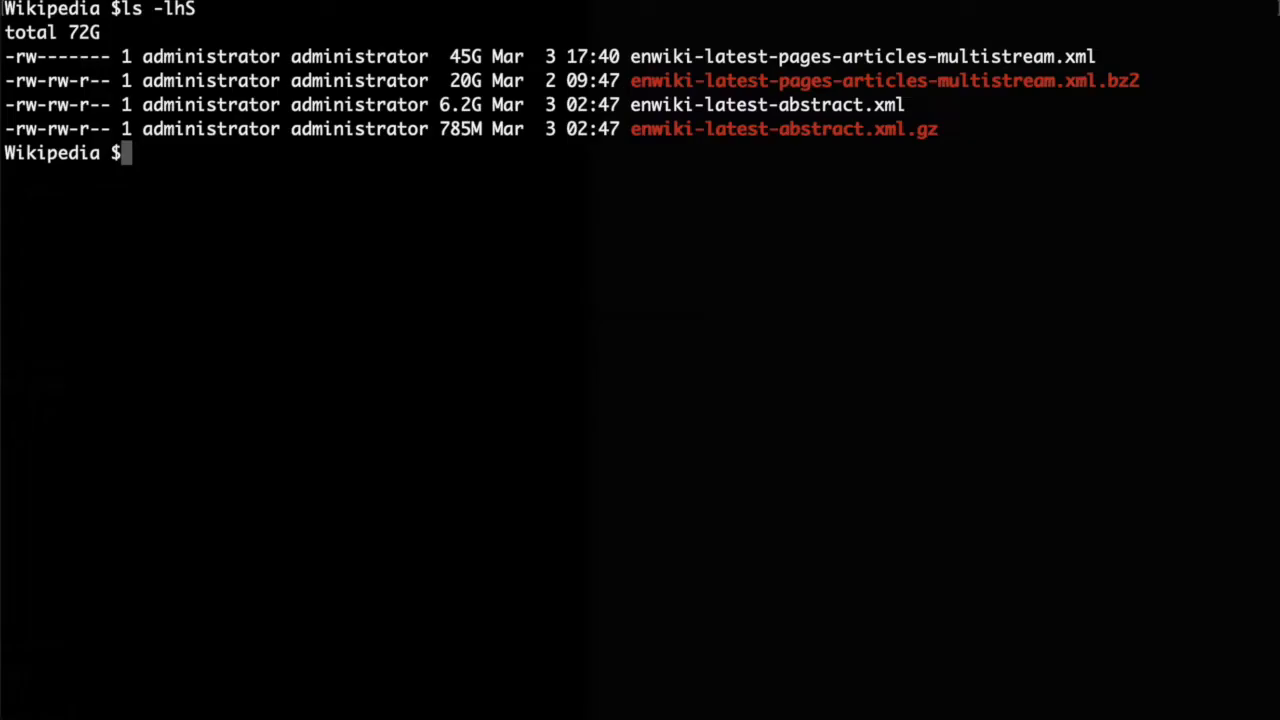
- Tail enwiki-latest-pages-articles-multistream.xml, then rerun it with -F to follow the end
{"action": "type", "text": "tail"}
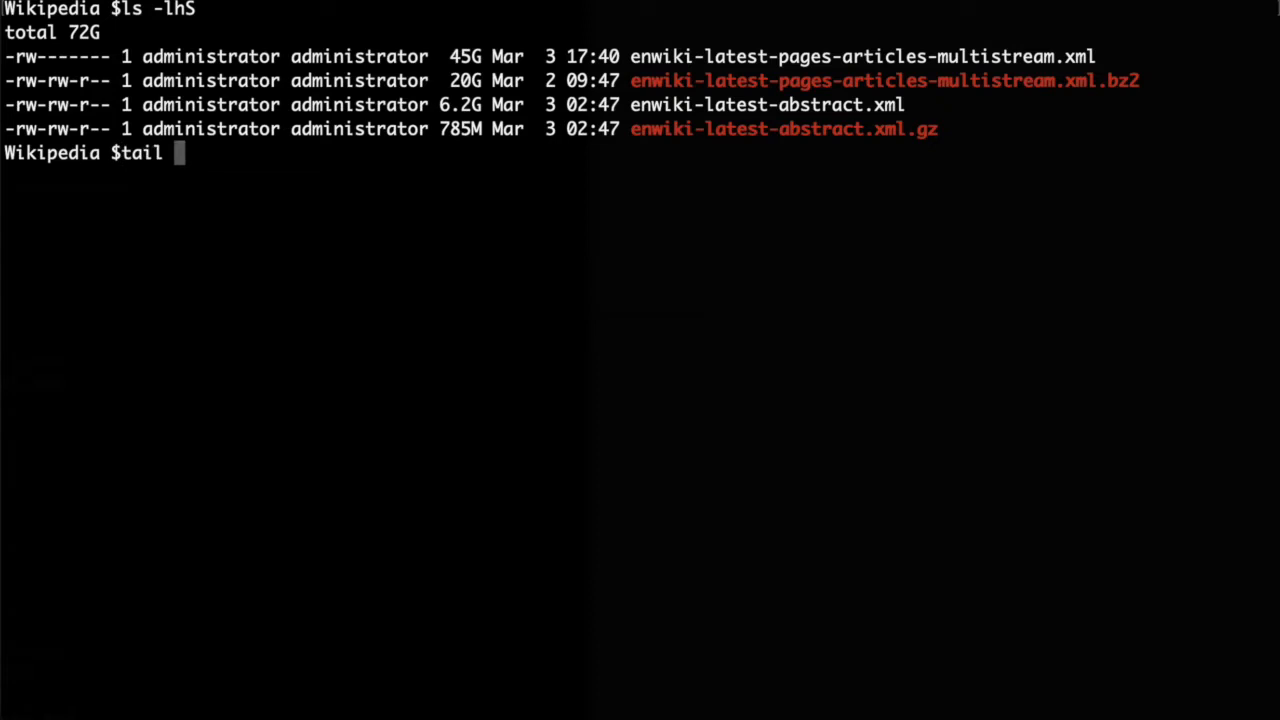
{"action": "type", "text": "enwiki-latest-pages-articles-multistream.xml"}
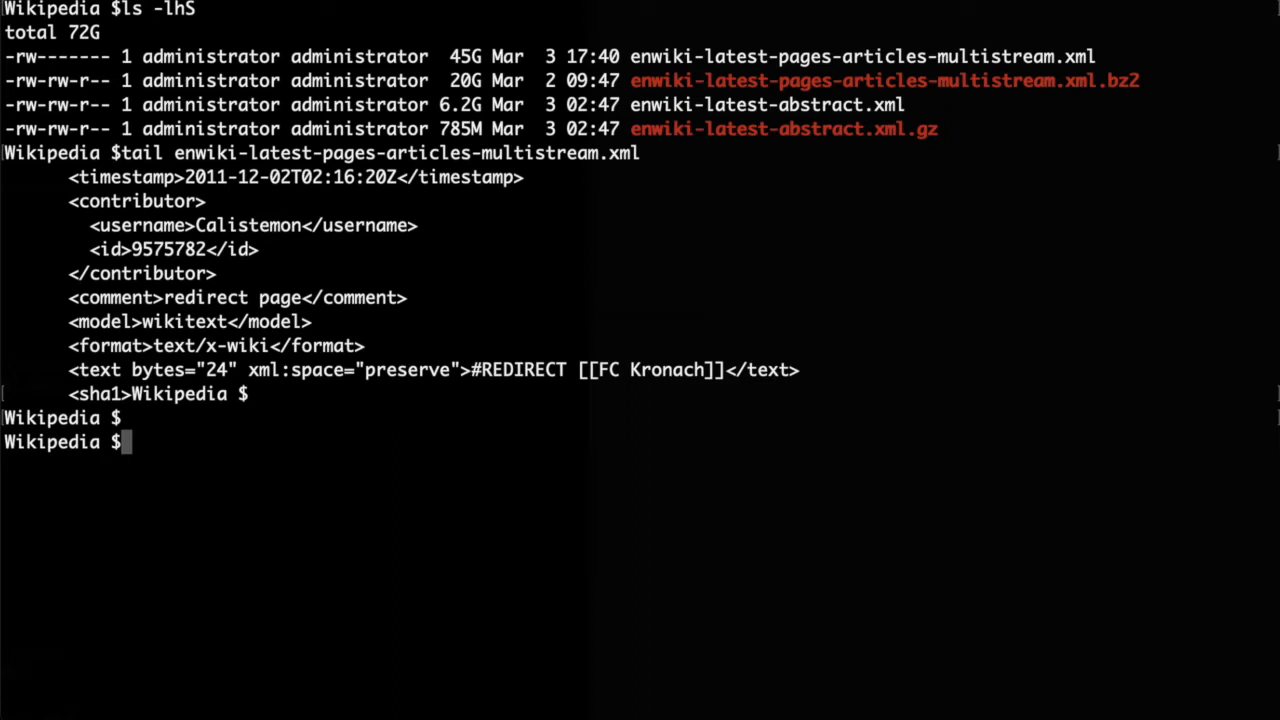
{"action": "type", "text": "tail enwiki-latest-pages-articles-multistream.xml"}
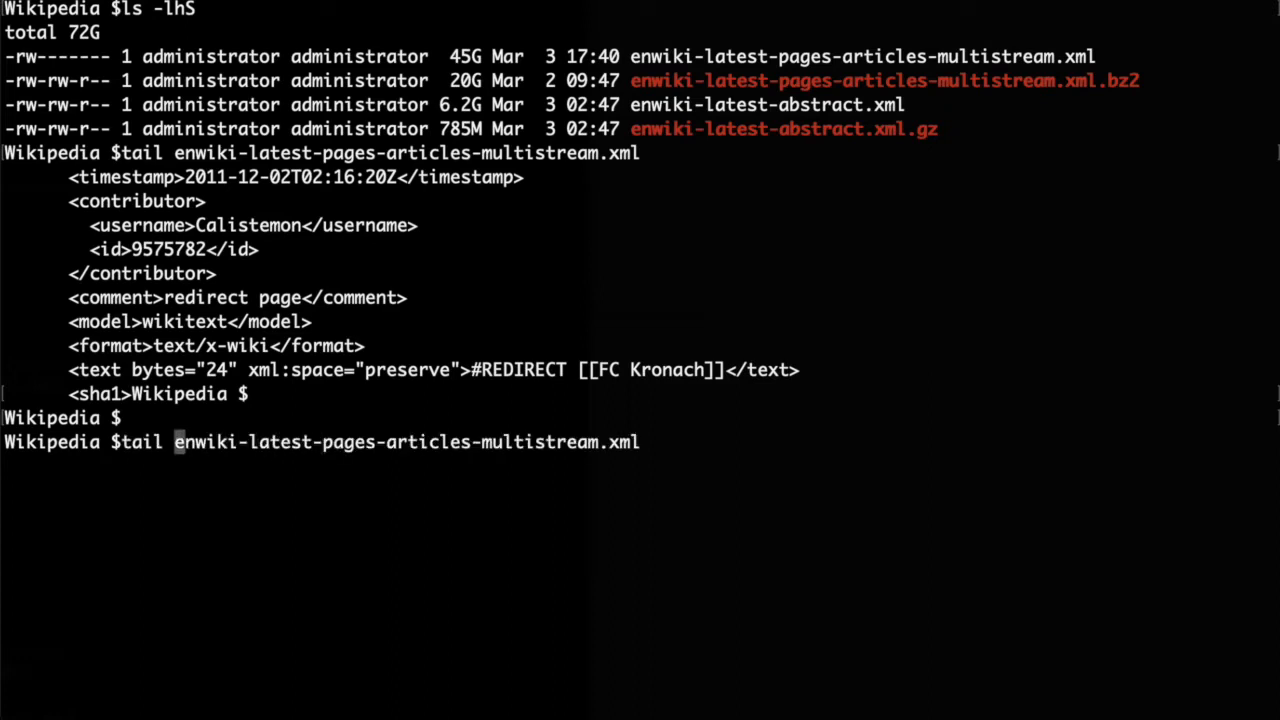
{"action": "type", "text": "-F"}
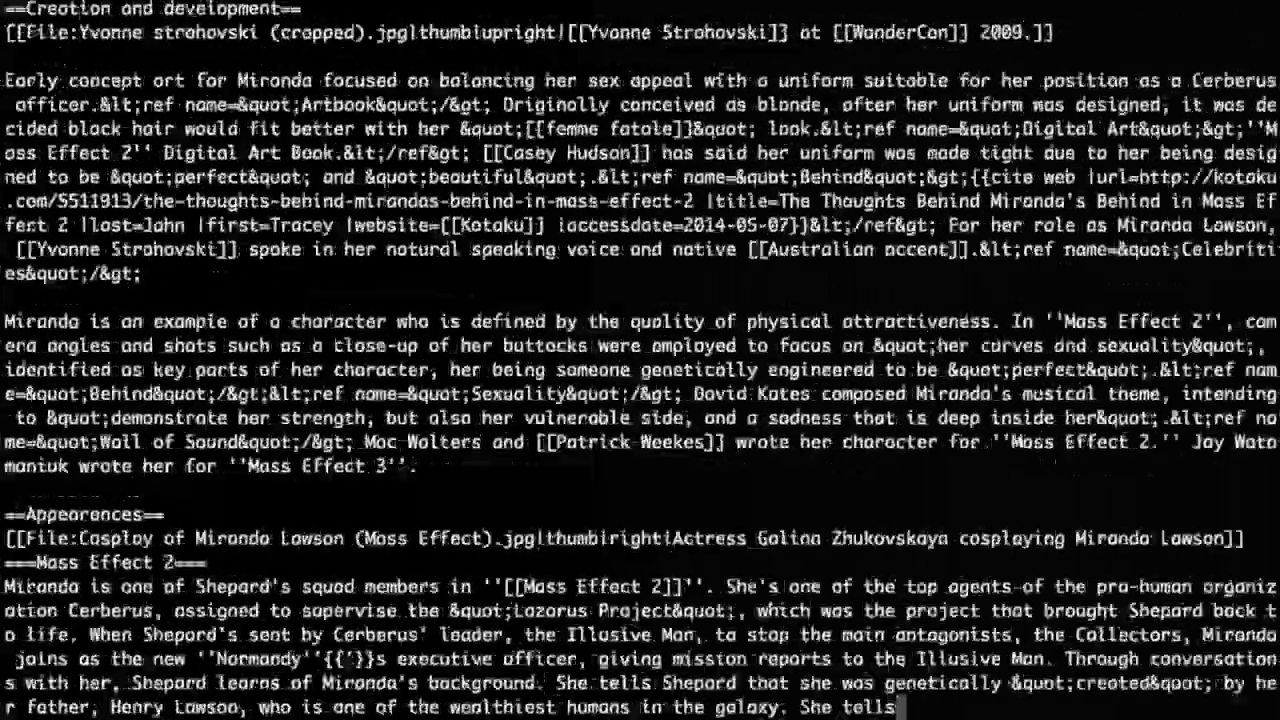
- Interrupt the tail output and move on to paging the article wikitext
{"action": "key", "text": "ctrl+c"}
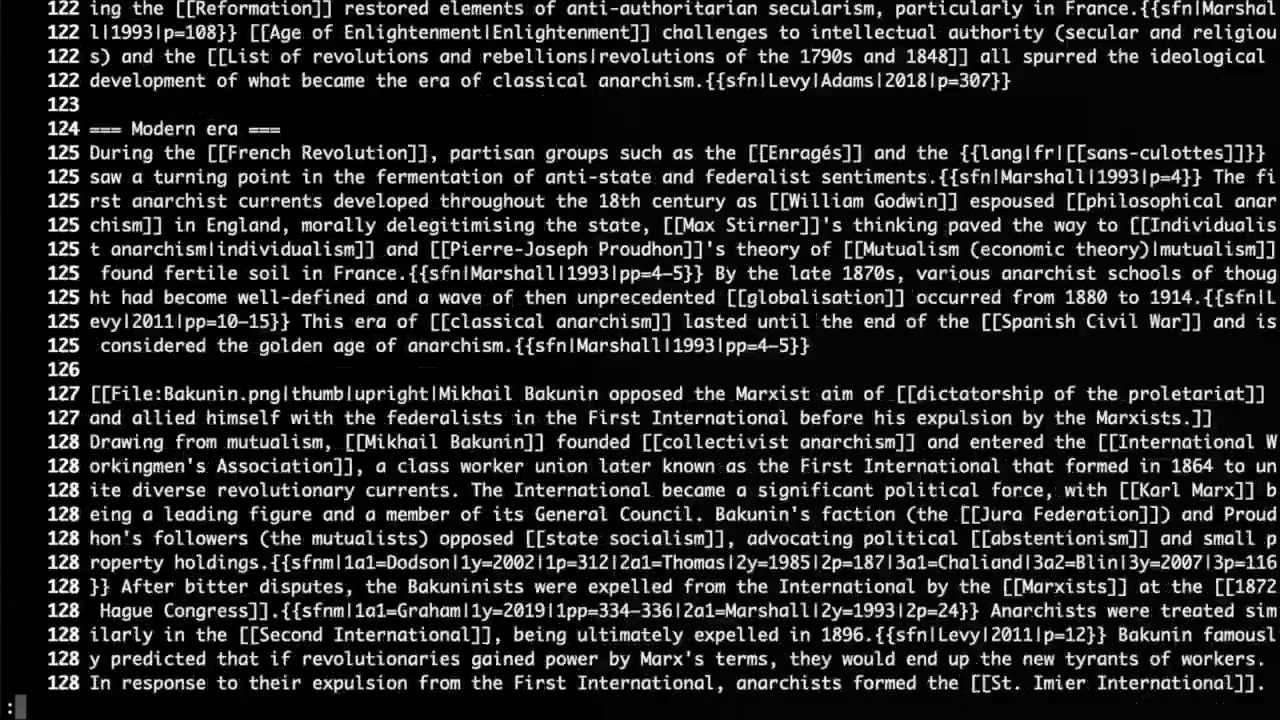
- Scroll down the numbered wikitext to the Anarchism Modern era section
{"action": "scroll", "scroll_direction": "down", "scroll_amount": 3}
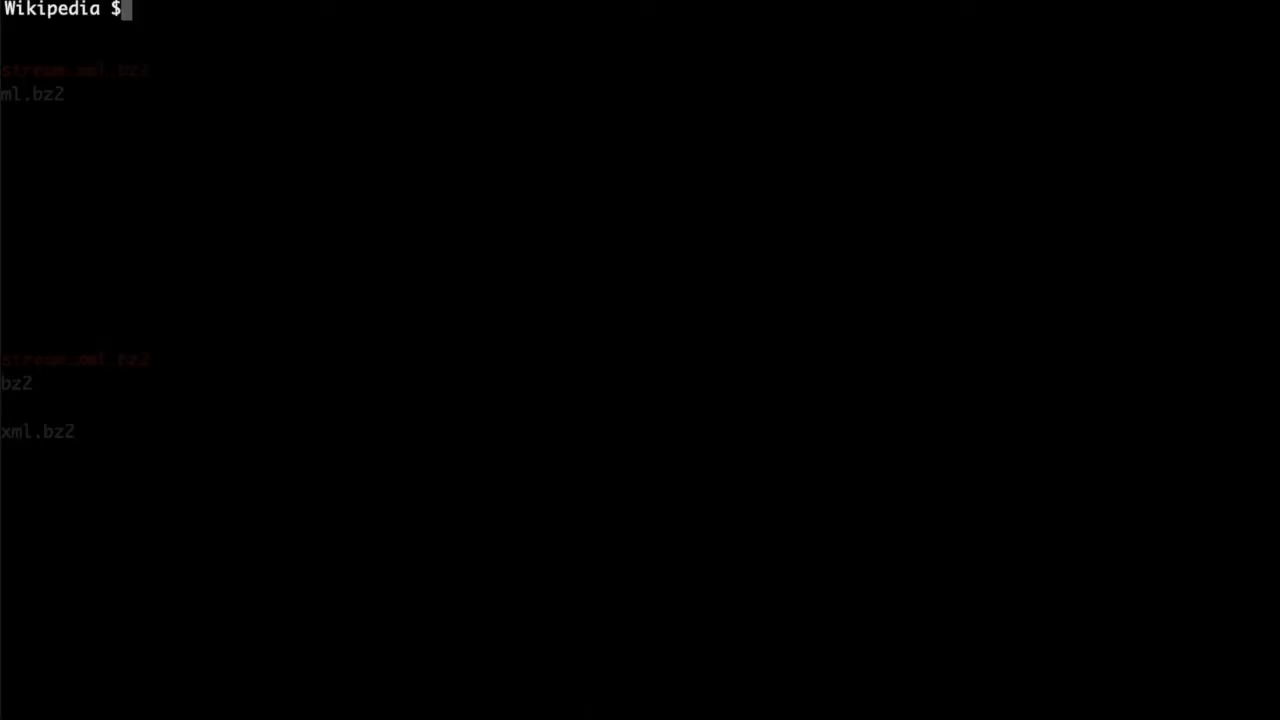
- Grep the dump for "<timestamp>2017", stop it, then narrow to "<timestamp>2017-[123]"
{"action": "type", "text": "grep \"\""}
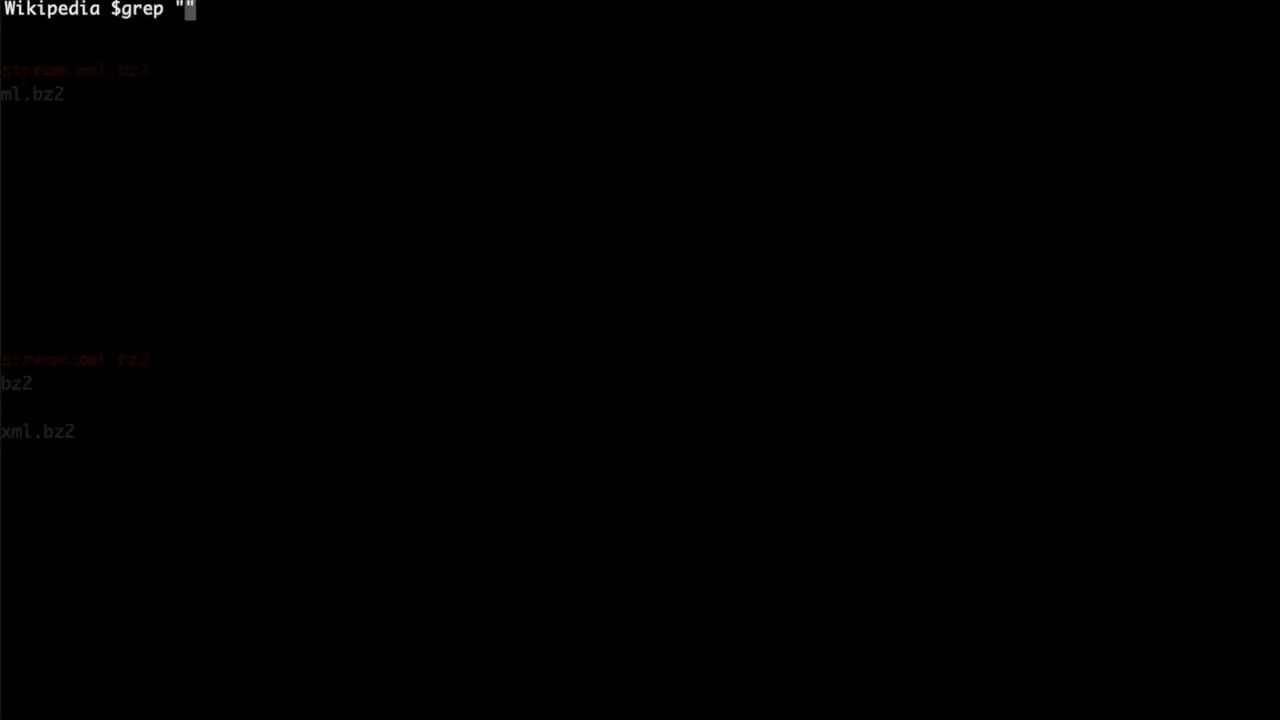
{"action": "type", "text": "<"}
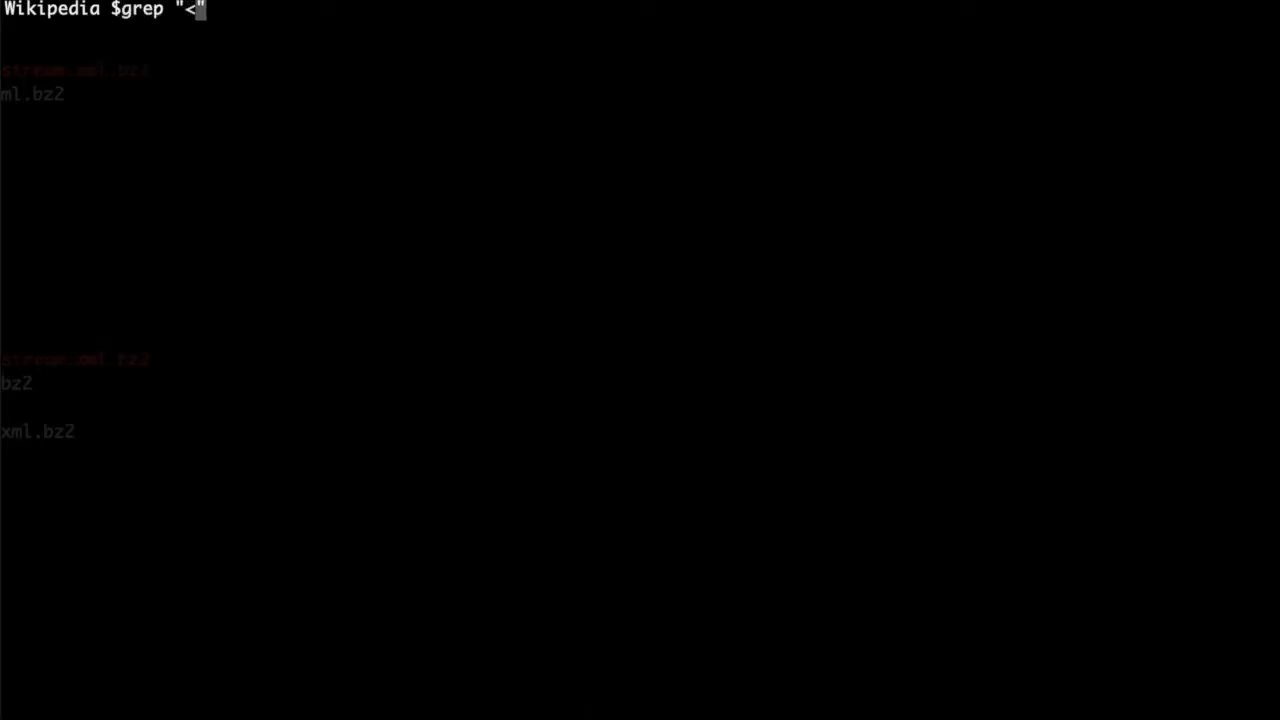
{"action": "type", "text": "timestam"}
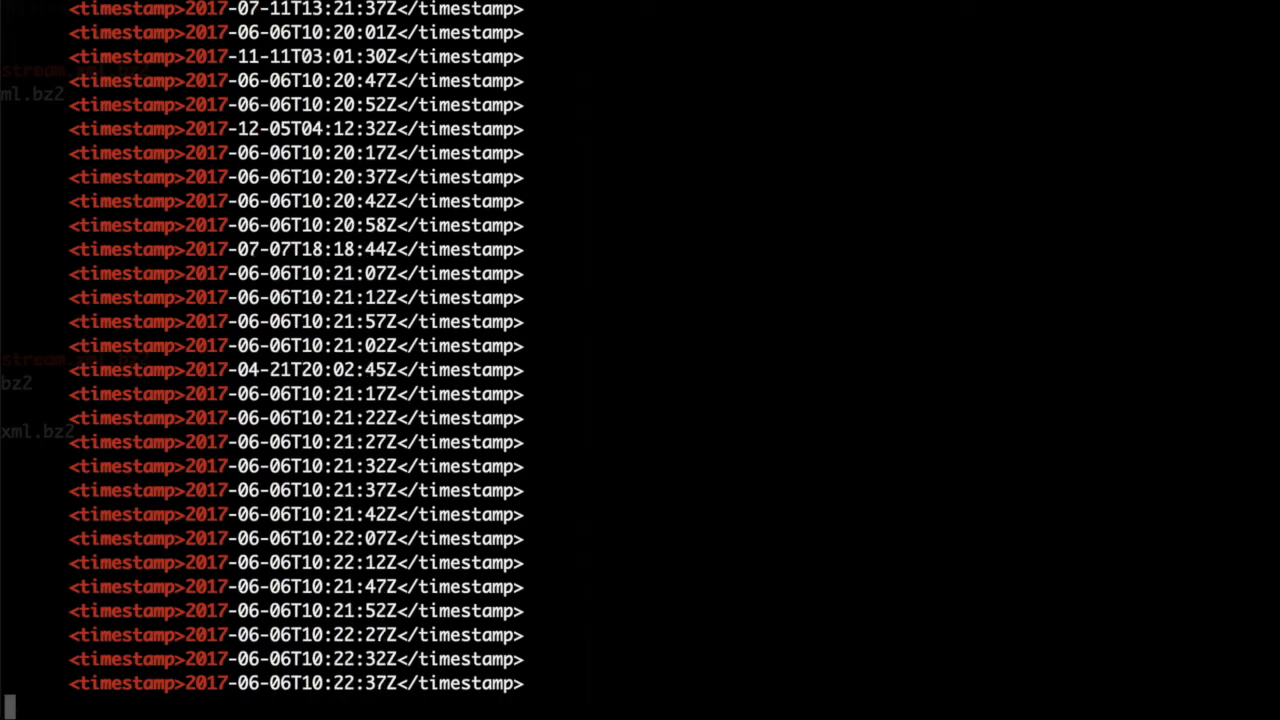
{"action": "key", "text": "ctrl+c"}
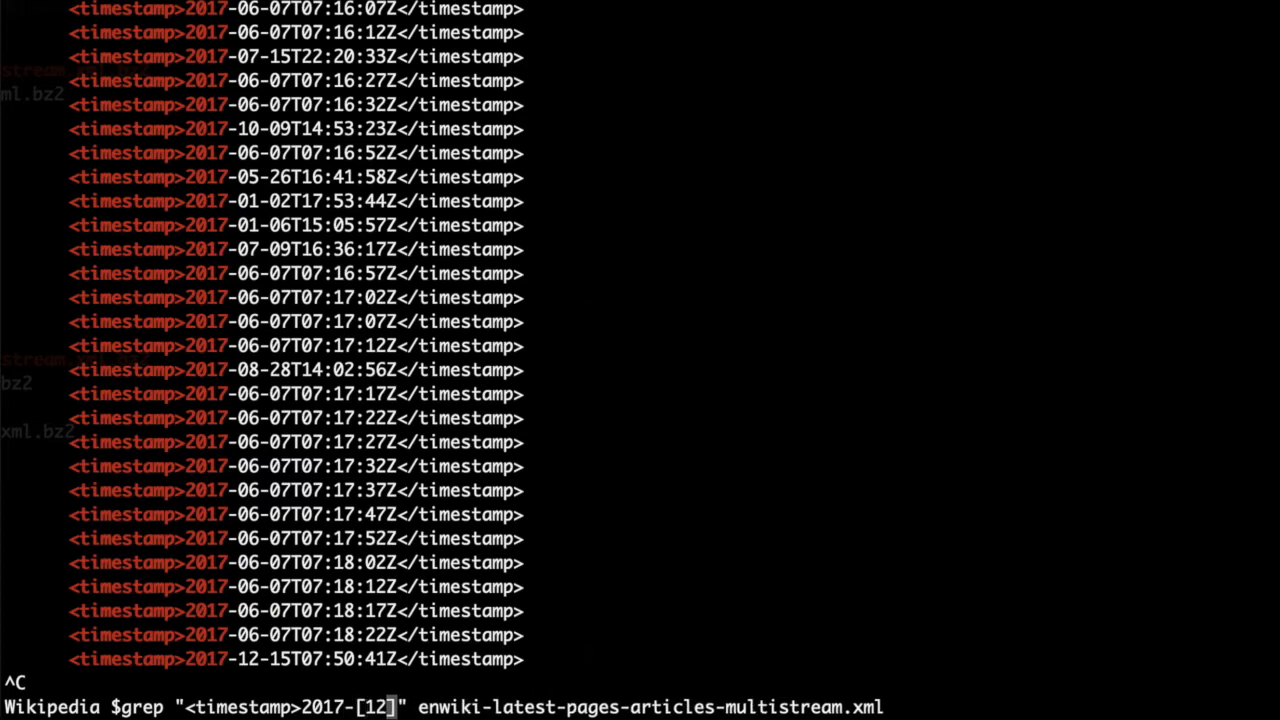
{"action": "type", "text": "3"}
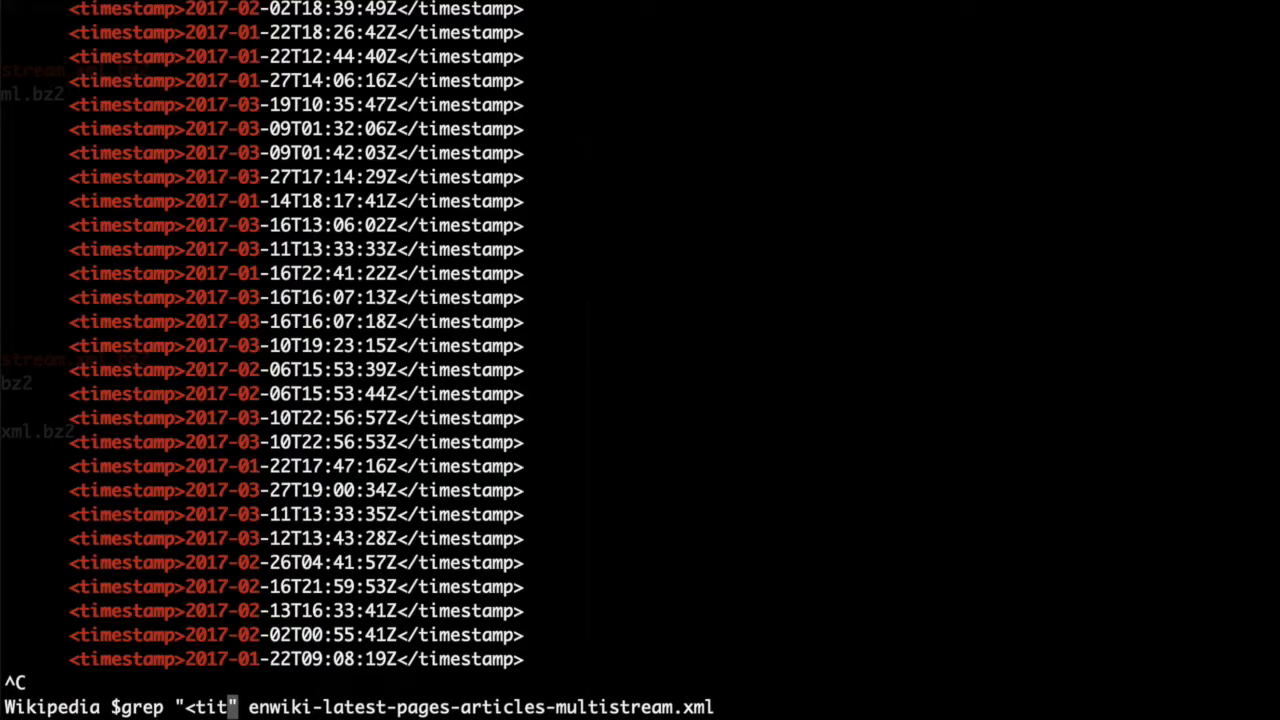
- Grep the dump for "<title>.*</title>" to print every article title line
{"action": "type", "text": "le"}
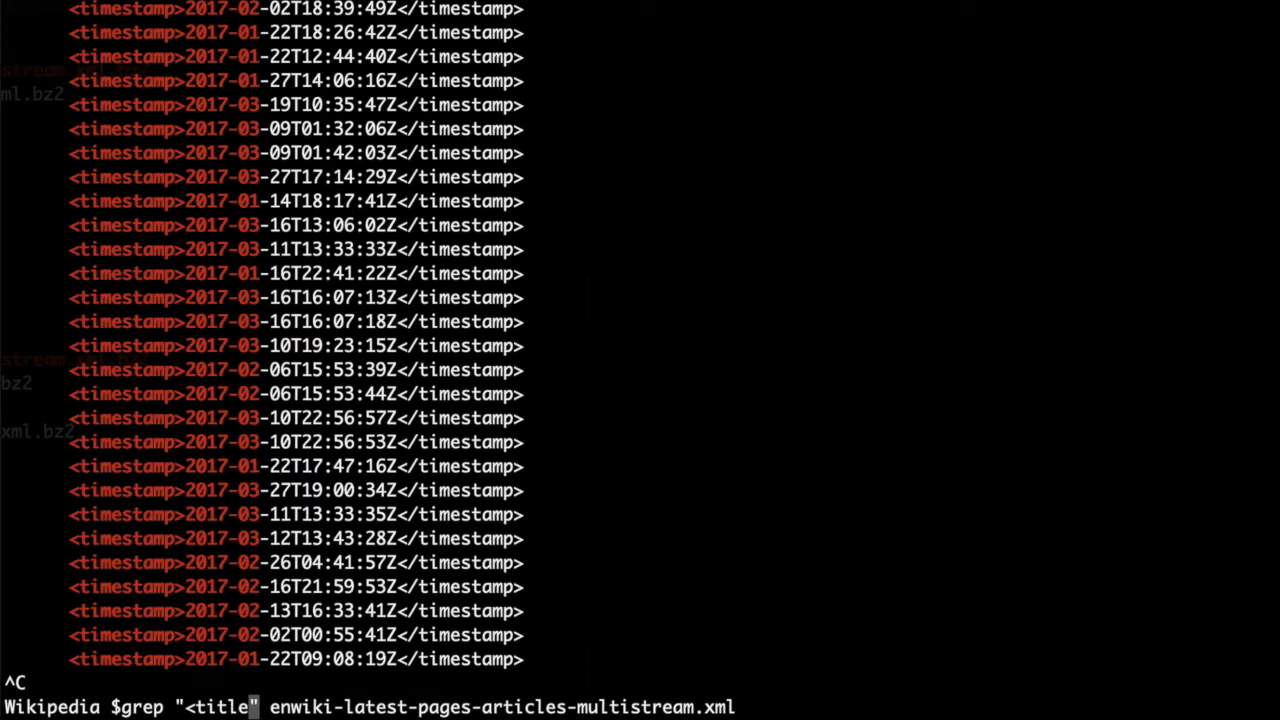
{"action": "type", "text": ">"}
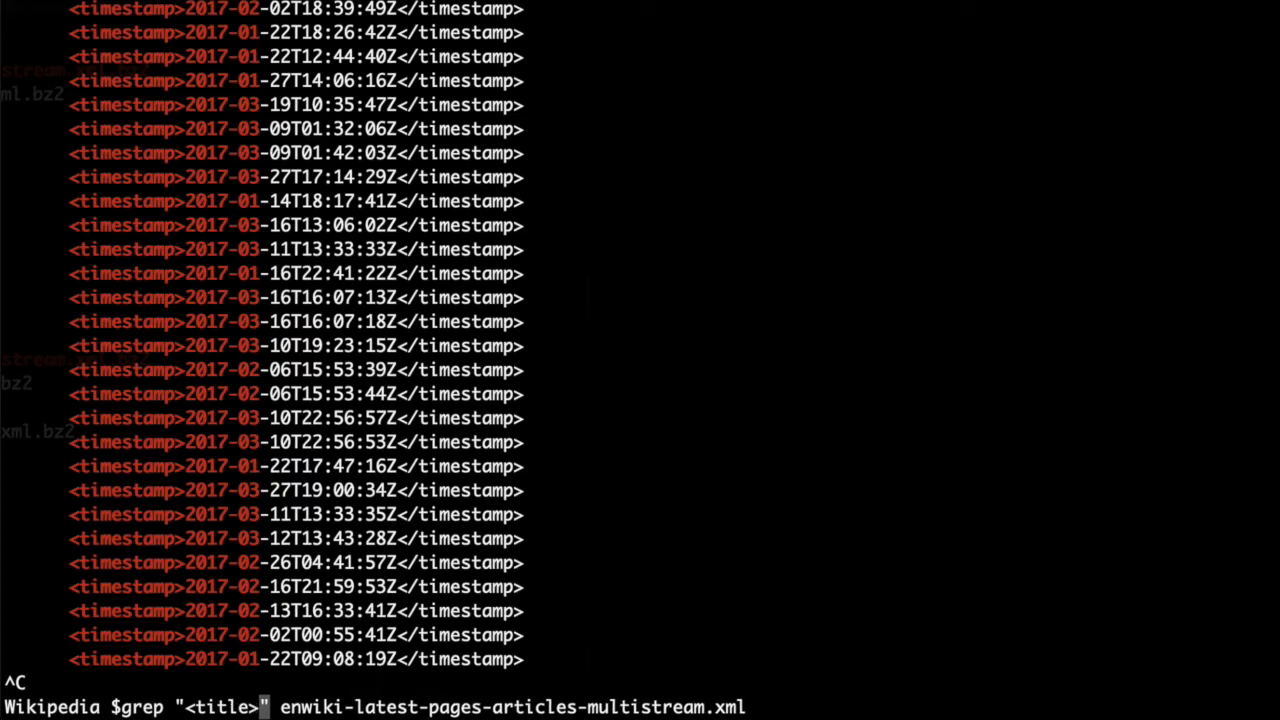
{"action": "type", "text": ".*"}
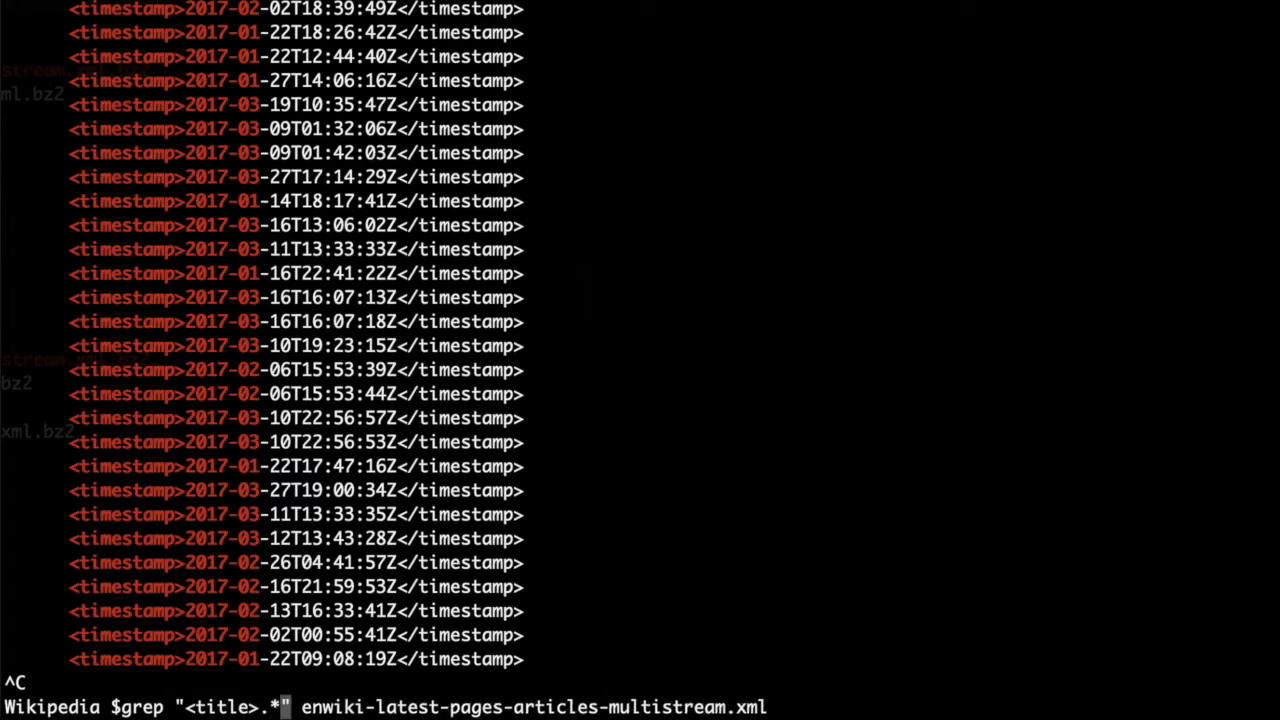
{"action": "type", "text": "</"}
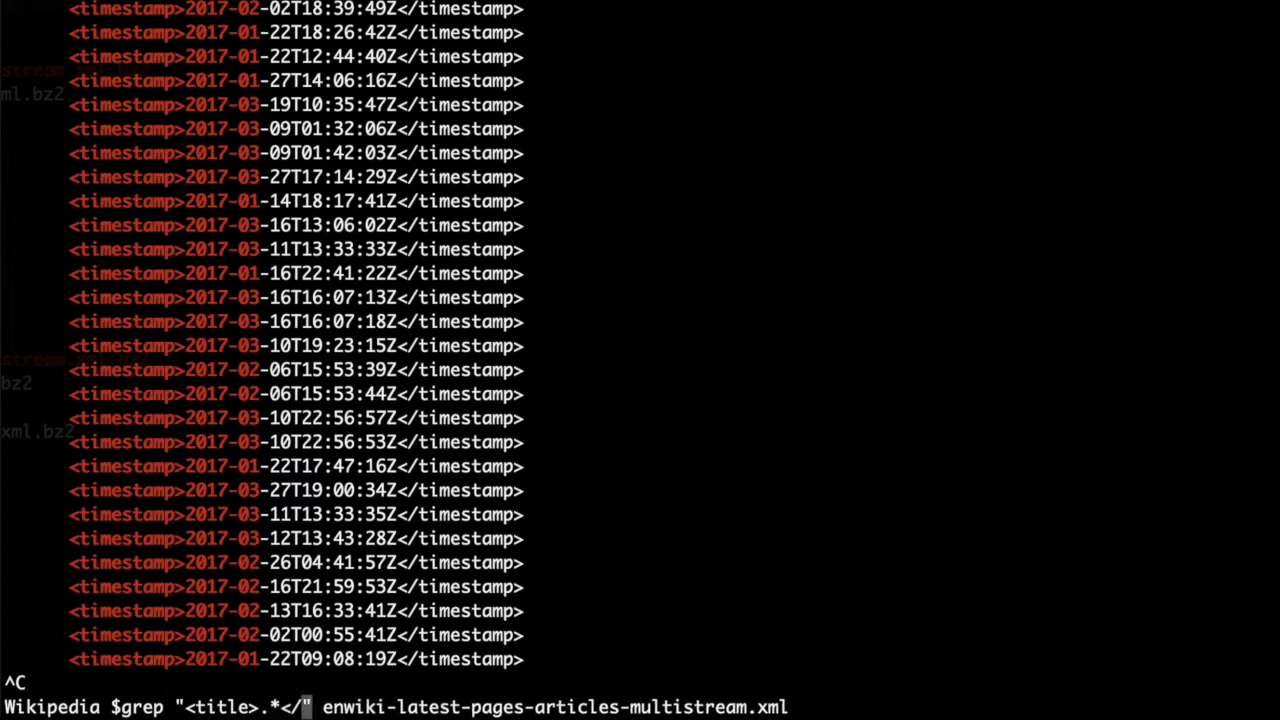
{"action": "type", "text": "title>"}
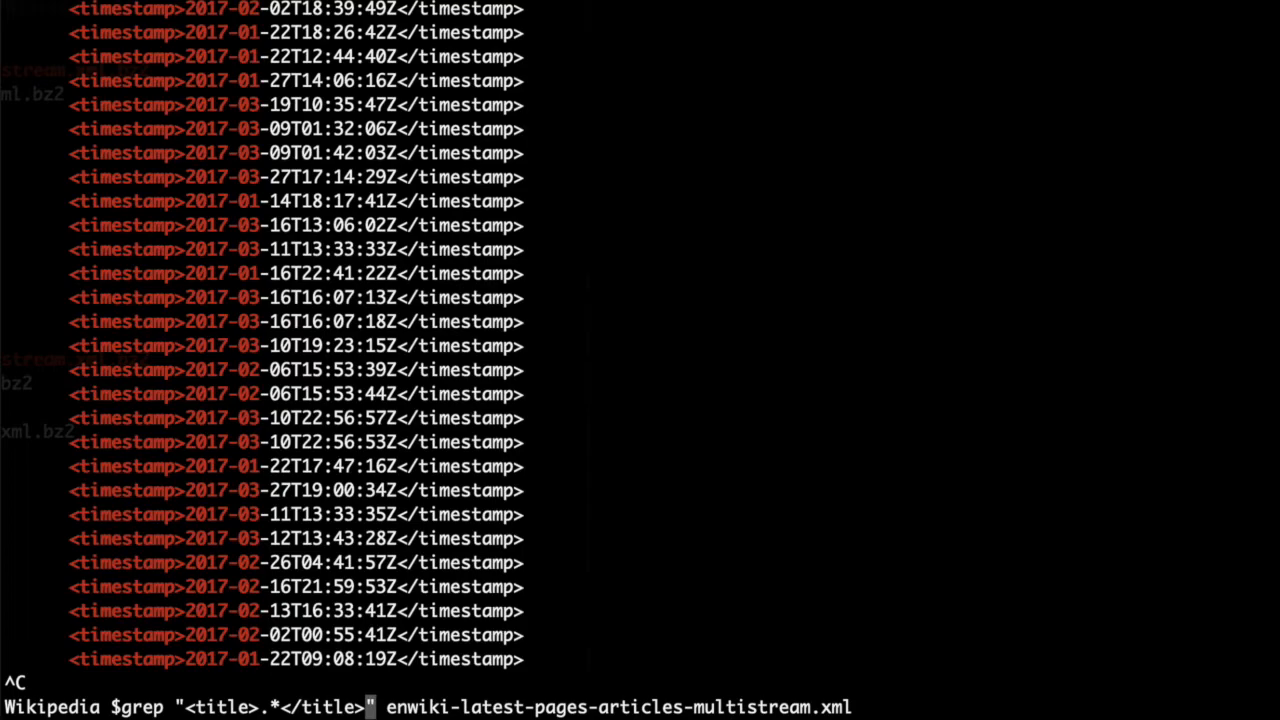
{"action": "key", "text": "Return"}
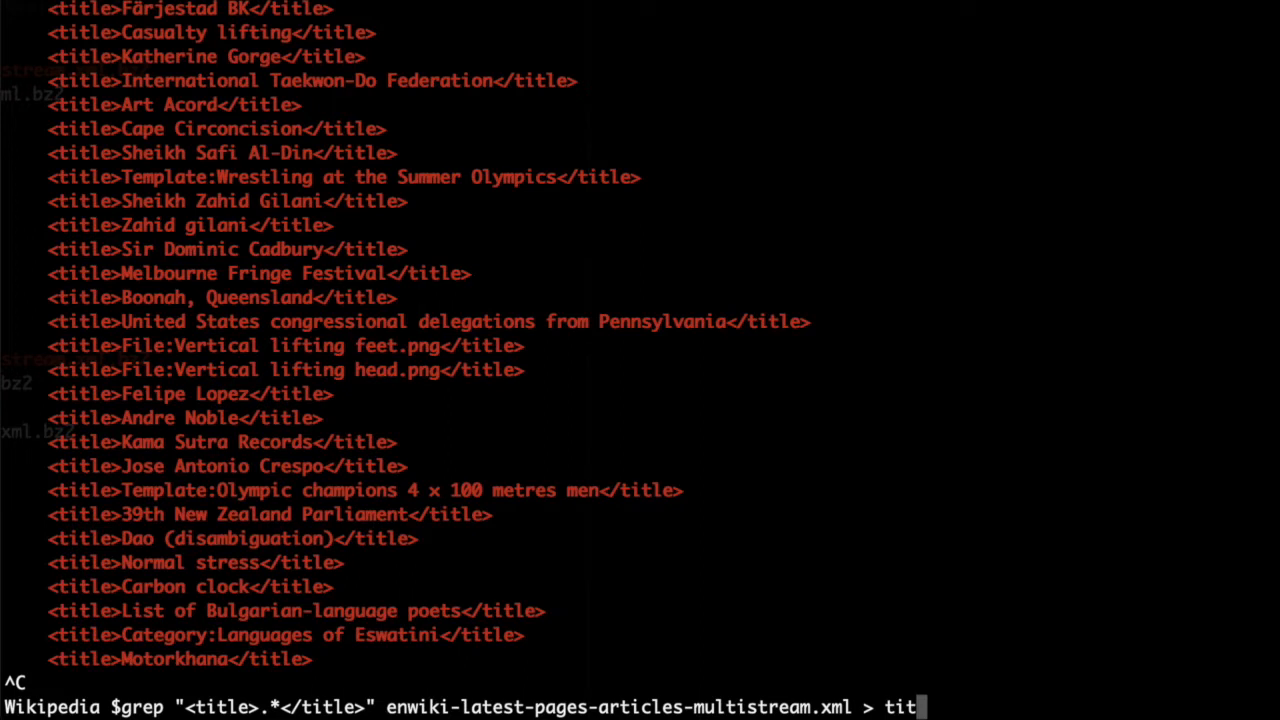
- Redirect the title grep into titles.xml and list the files to see it
{"action": "type", "text": "les.xml"}
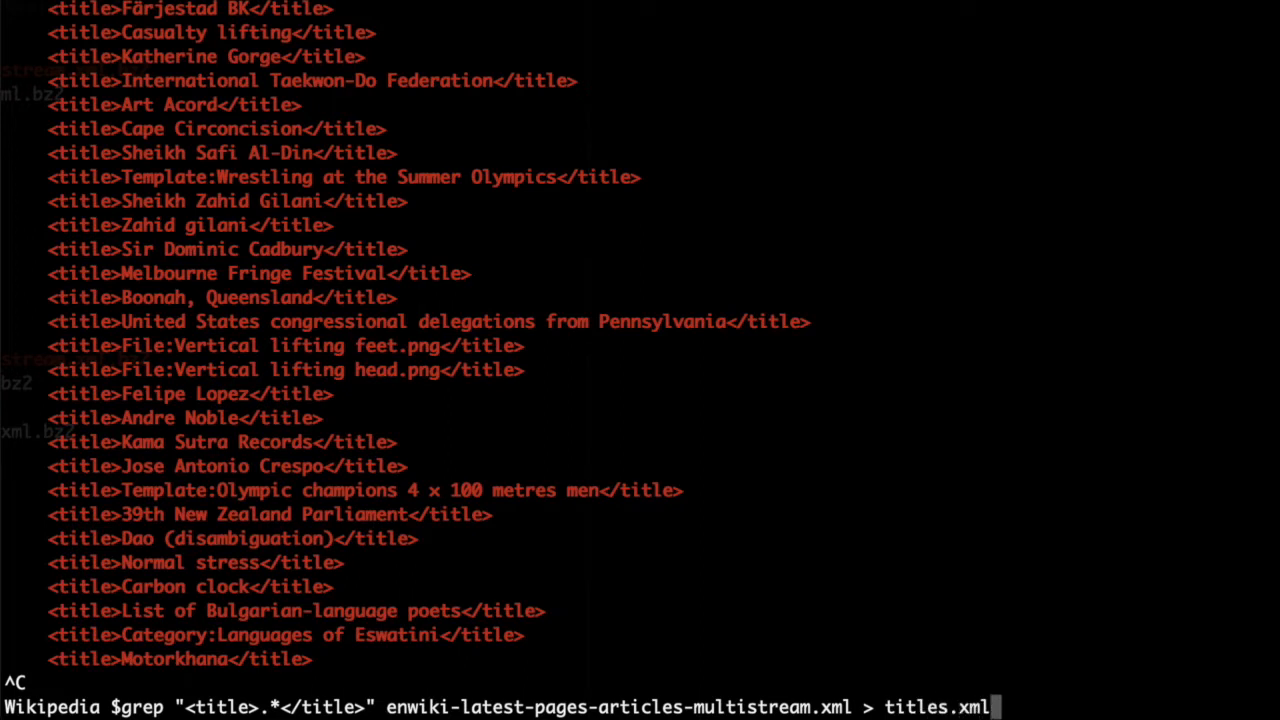
{"action": "type", "text": "ls -lhS"}
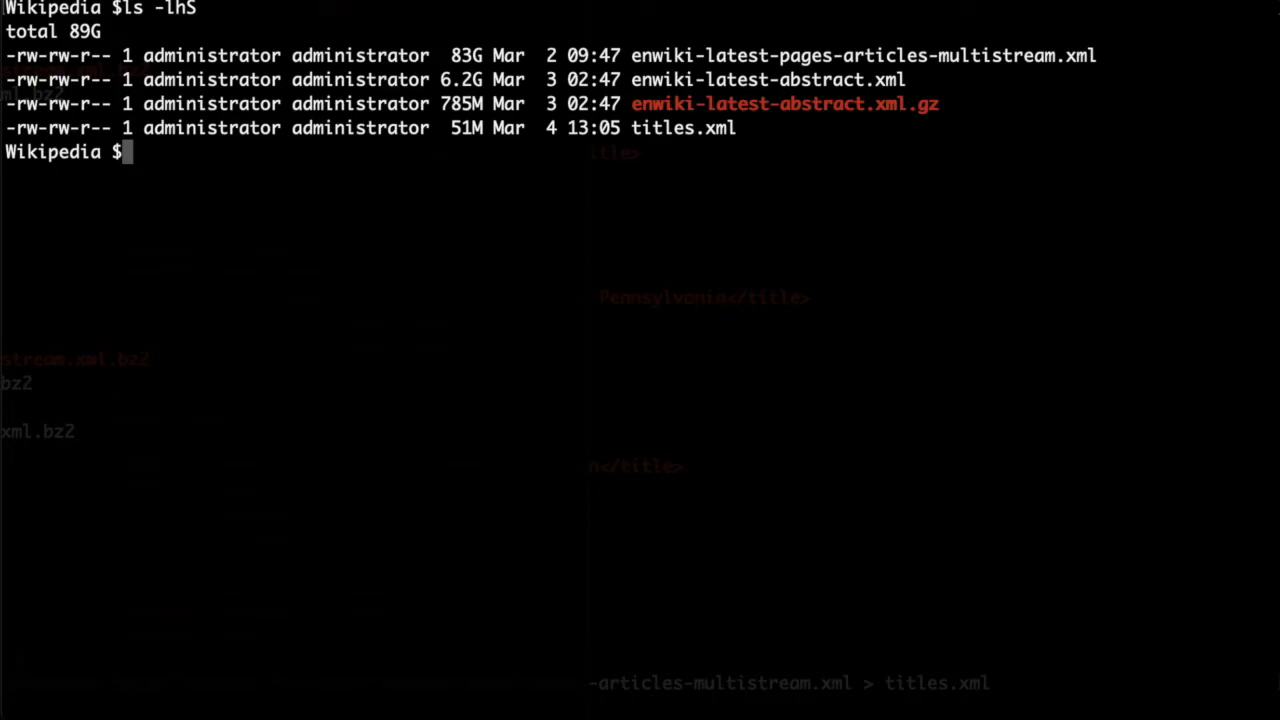
- Follow titles.xml live with tail -F to watch new titles being appended
{"action": "type", "text": "tail -F"}
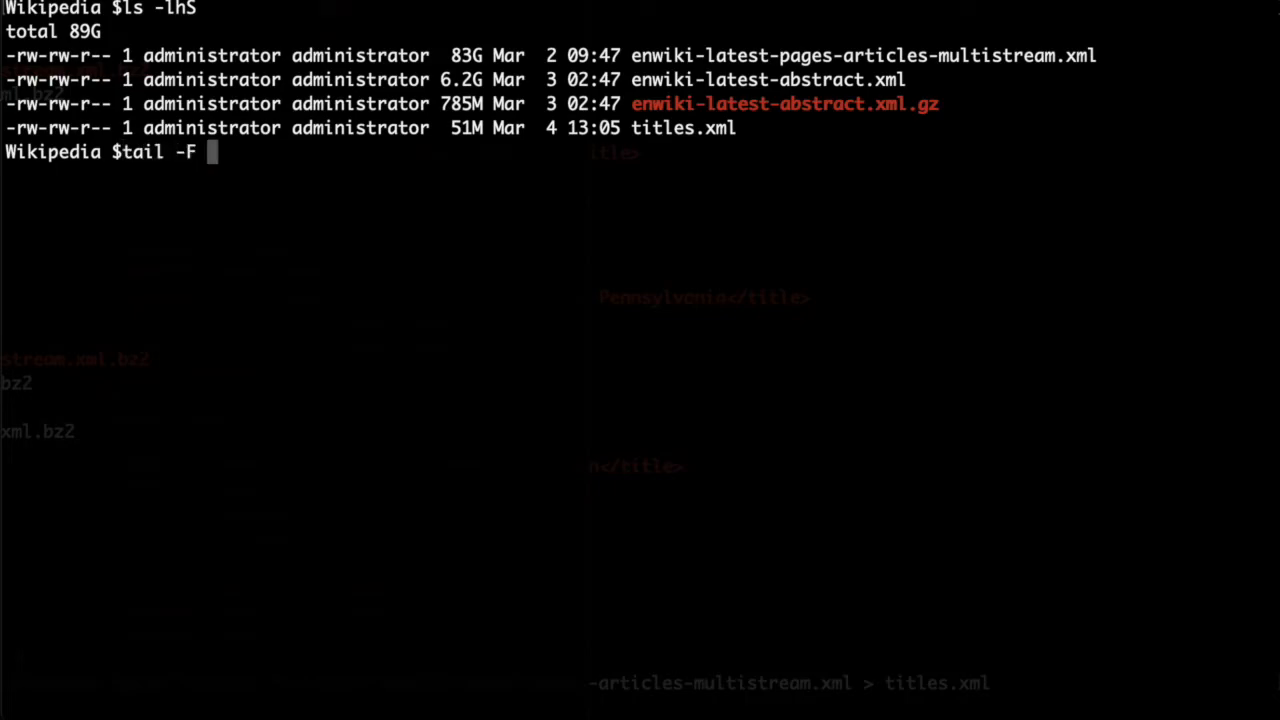
{"action": "key", "text": "Return"}
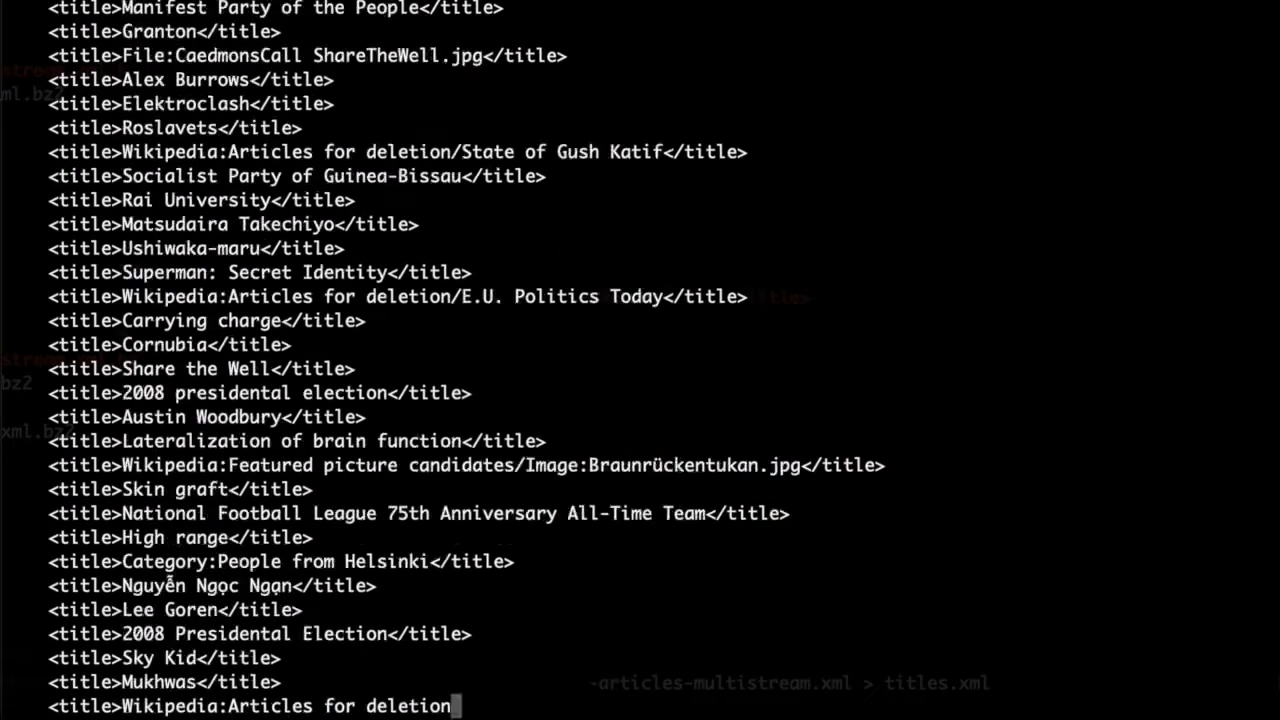